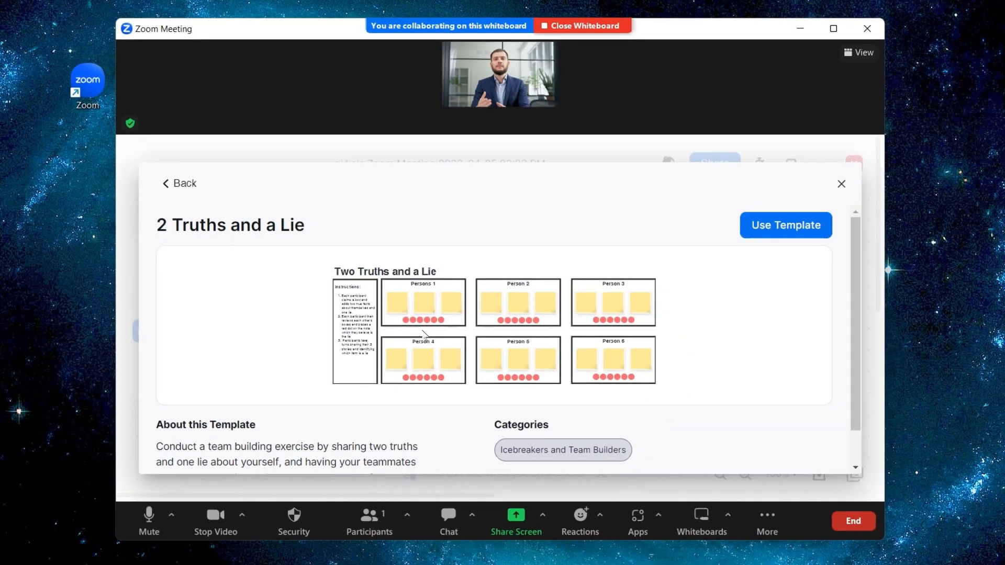
# Preview a couple of whiteboard templates, then use the 8 Seed Bracket template.
pyautogui.click(784, 225)
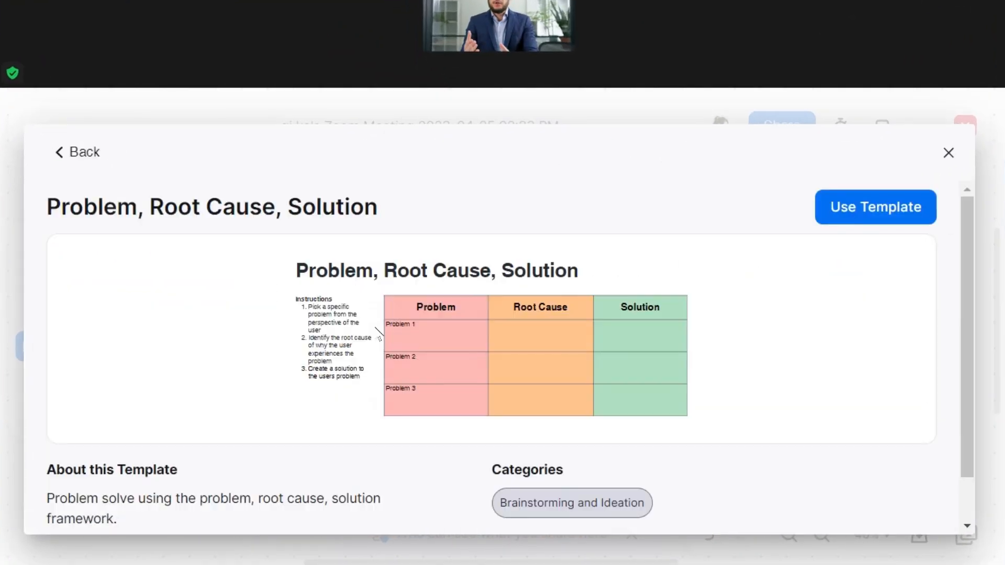
pyautogui.click(874, 207)
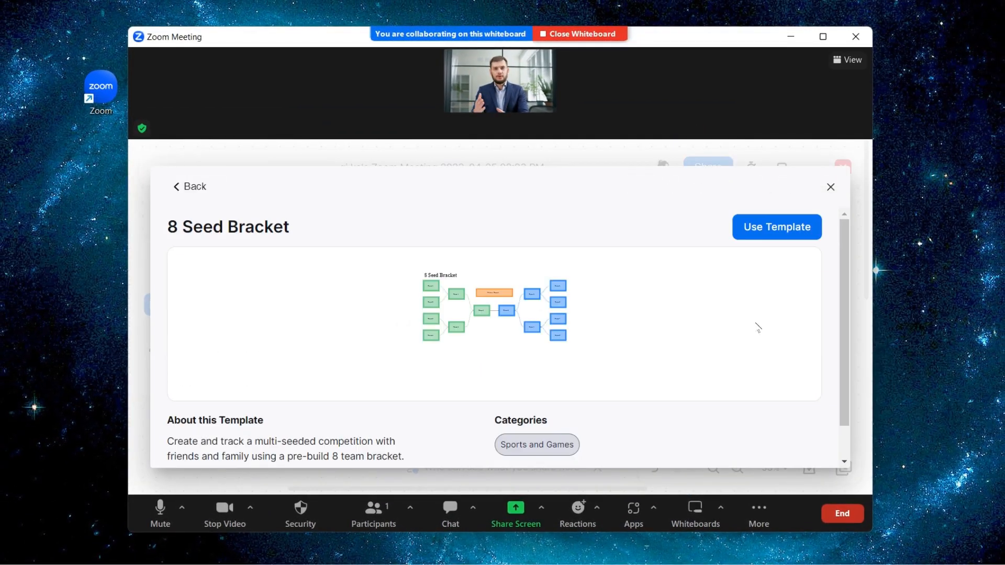
pyautogui.click(775, 227)
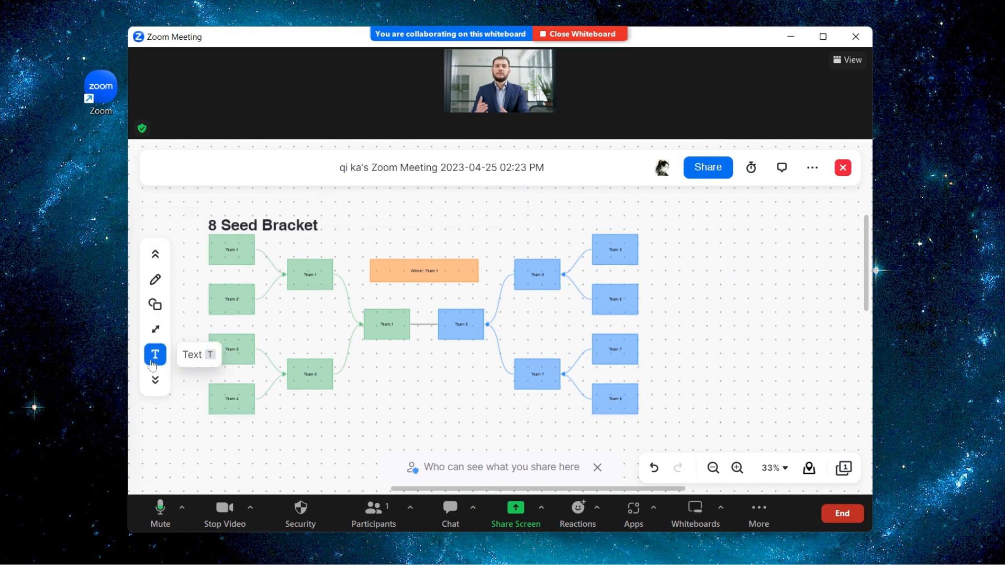
# Label the bracket with 'videosolo' text and place coloured sticky notes below it.
pyautogui.write('videosold')
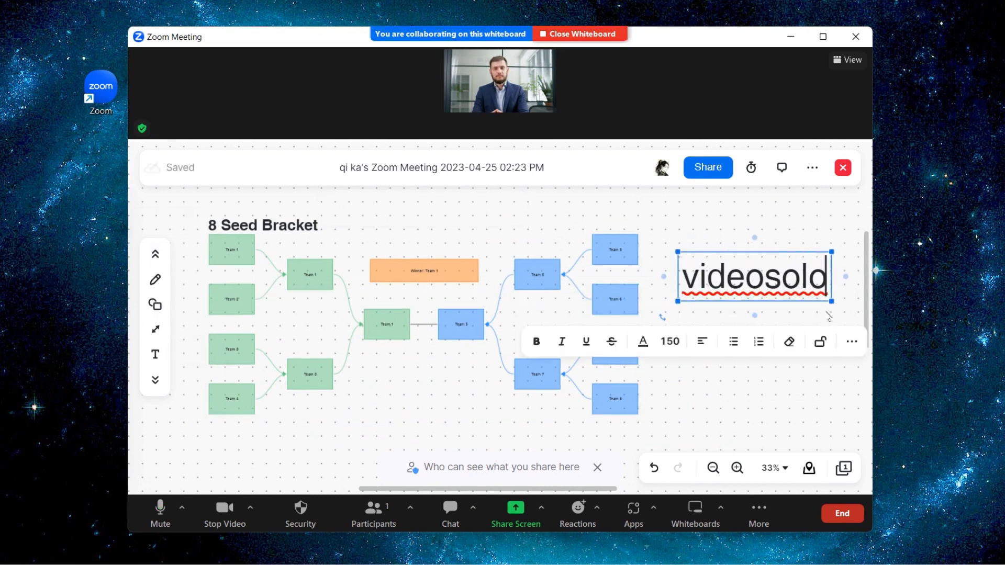
pyautogui.click(155, 279)
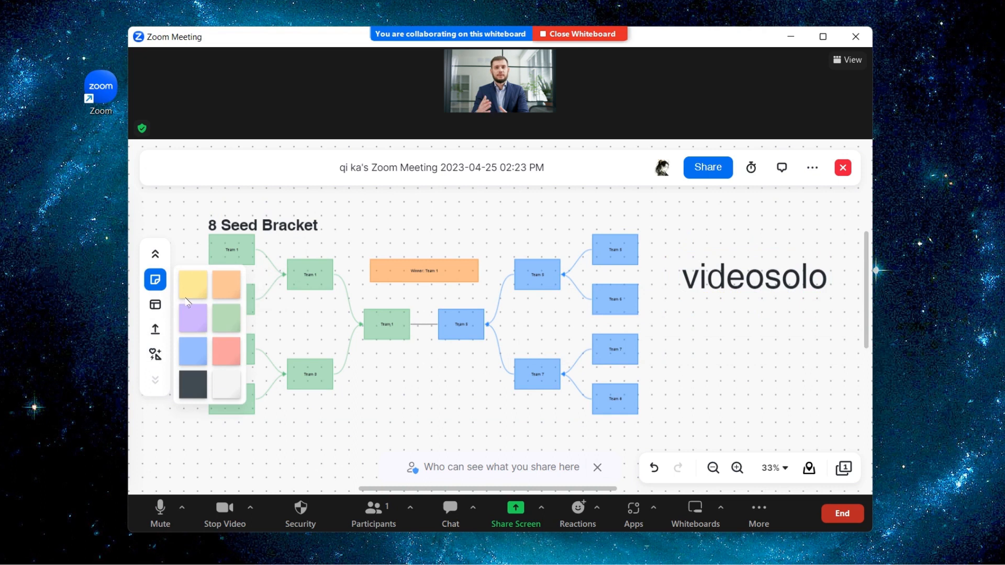
pyautogui.click(193, 318)
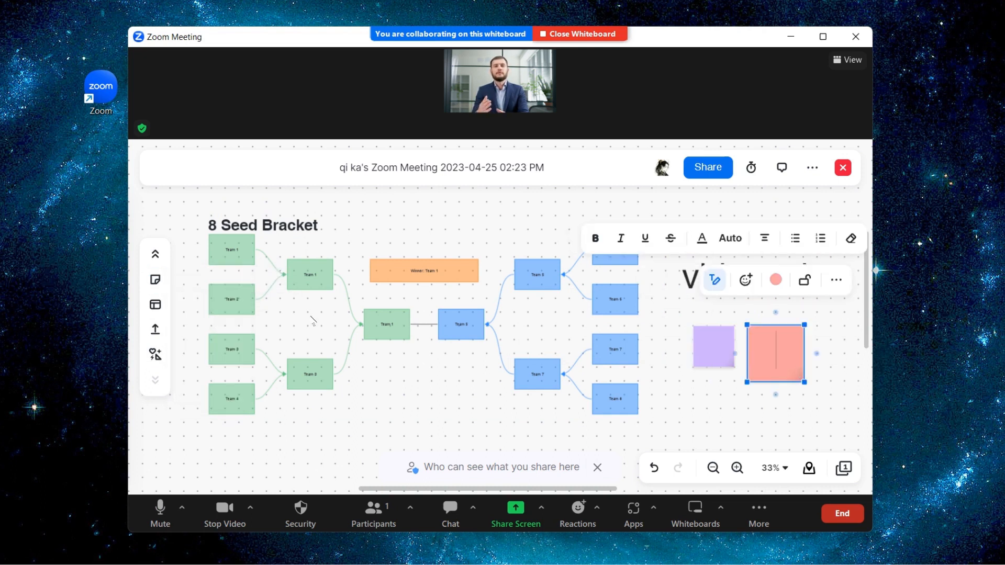
pyautogui.click(578, 33)
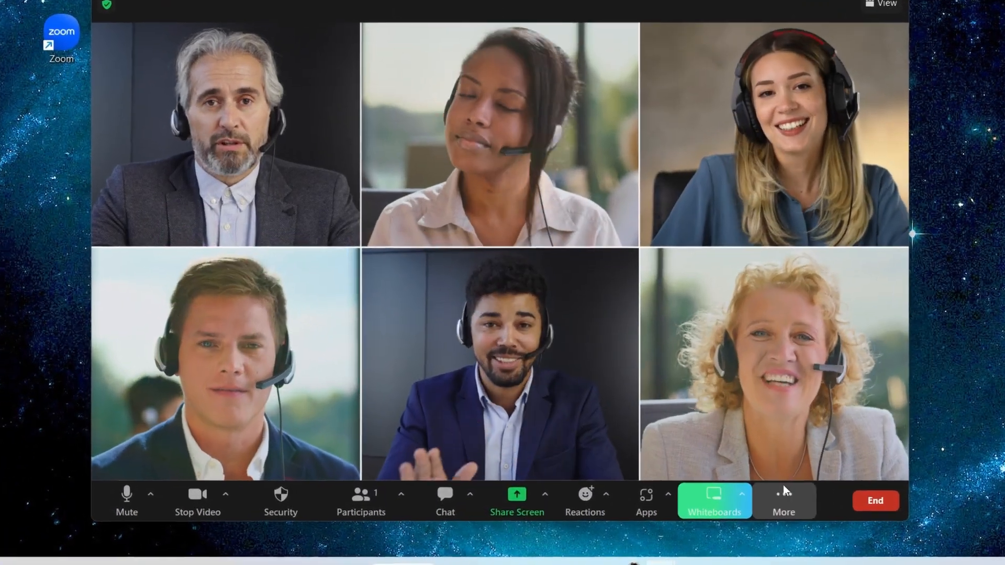
# Open a new whiteboard in Collaborating mode with access kept after the meeting.
pyautogui.click(713, 500)
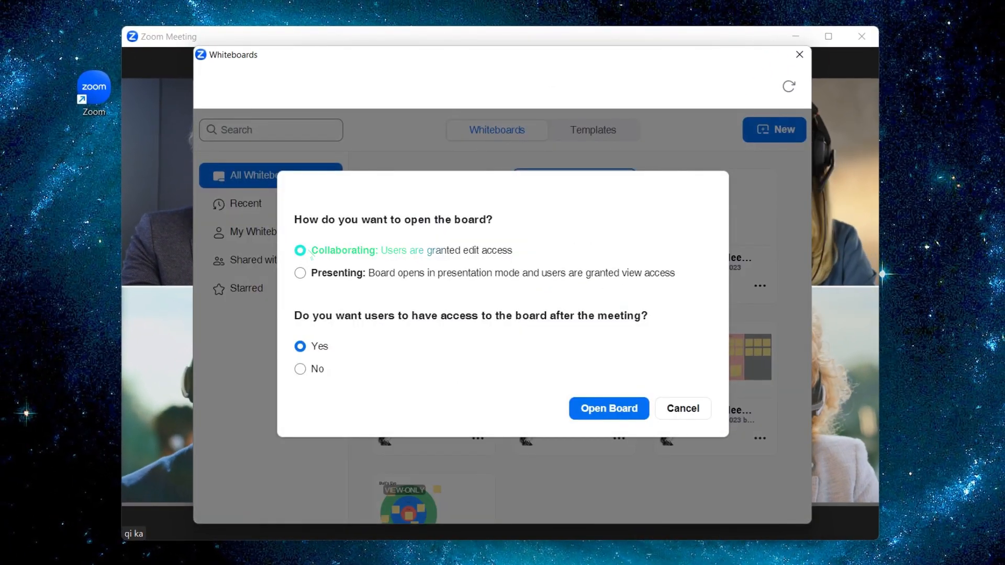
pyautogui.click(301, 272)
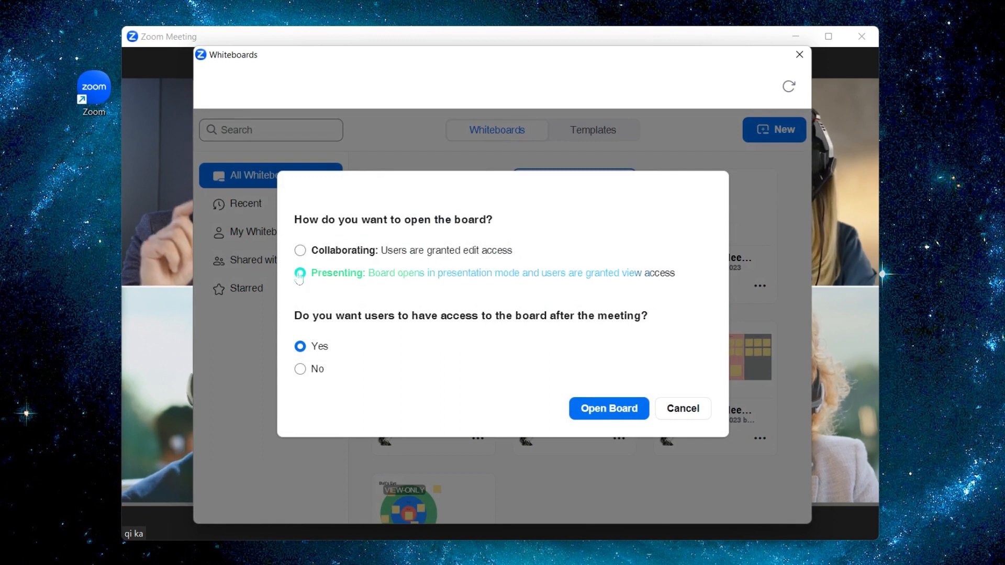
pyautogui.click(300, 250)
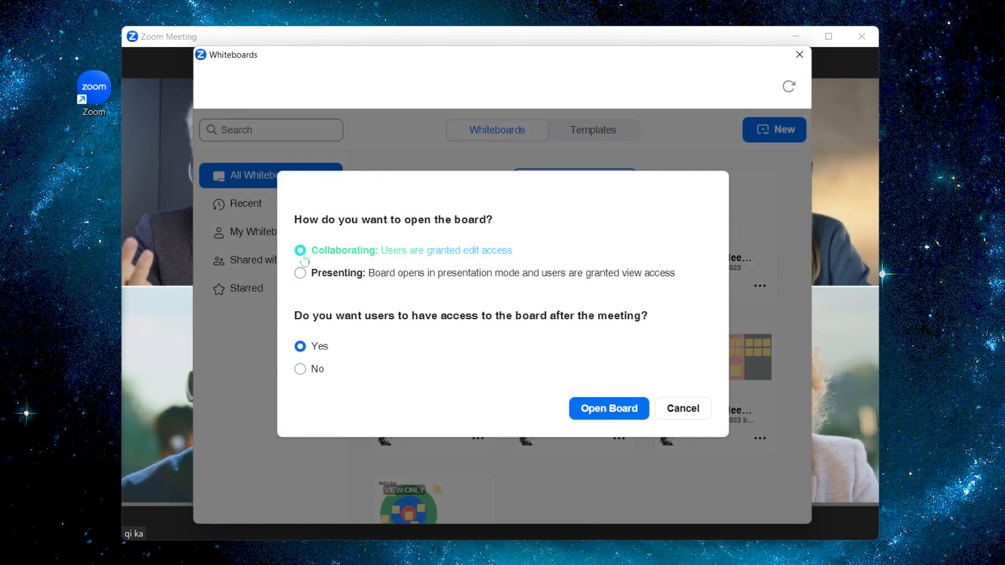
pyautogui.click(607, 408)
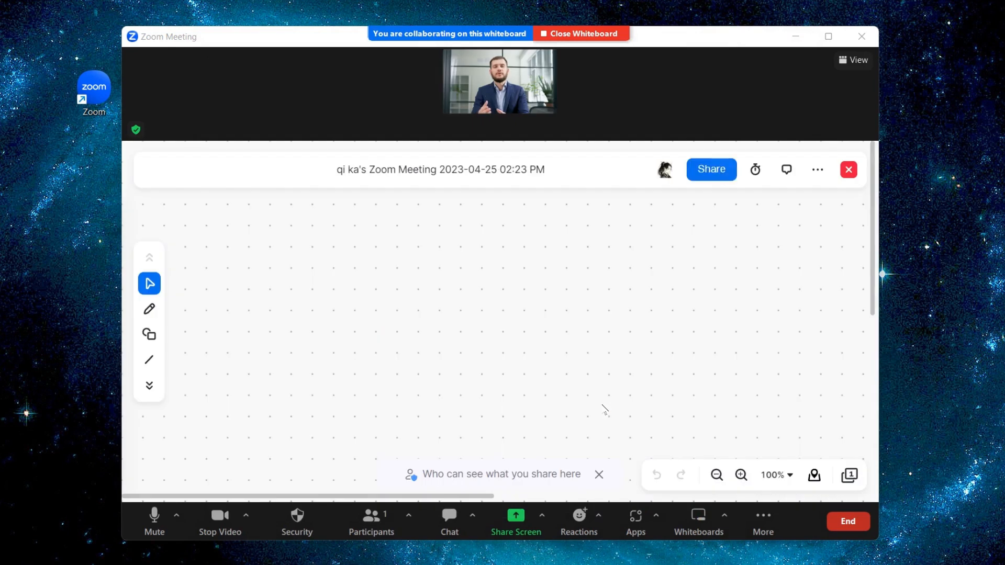
pyautogui.click(638, 485)
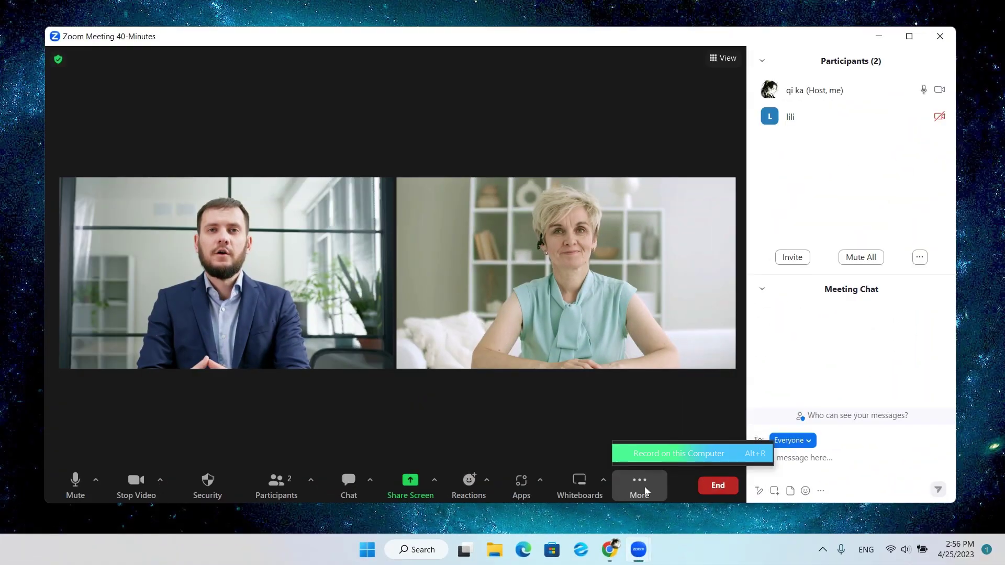
# Record the meeting to this computer, then bring up Zoom's settings.
pyautogui.click(678, 453)
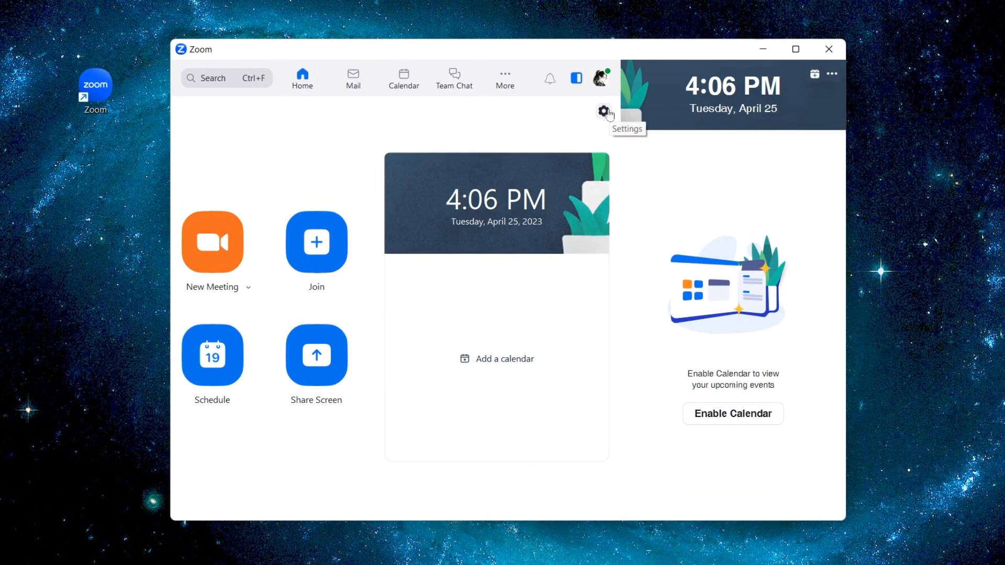
pyautogui.click(603, 111)
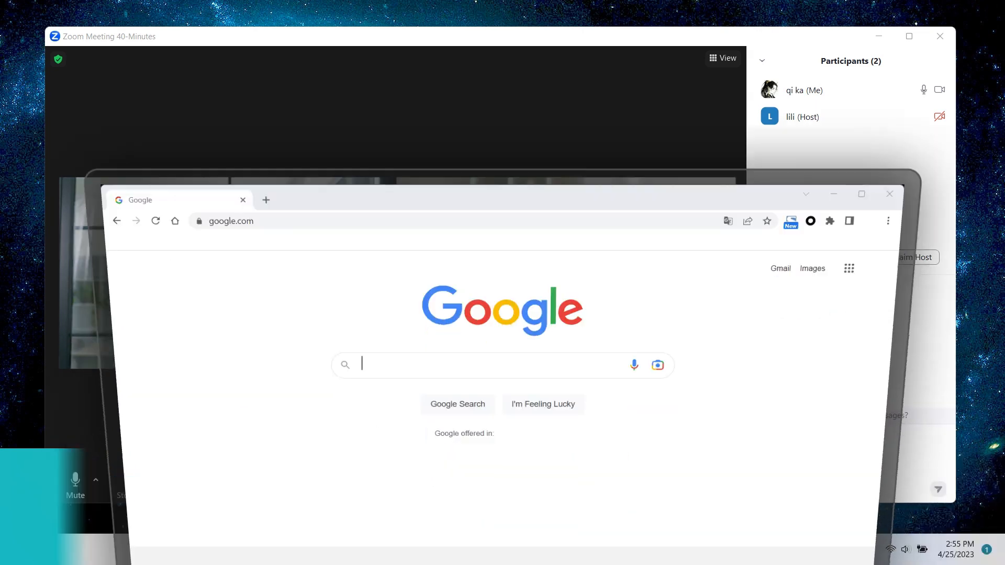
# Search 'videosolo screen reco', reach the site's Smart Features section and view a feature.
pyautogui.write('videosolo screen reco')
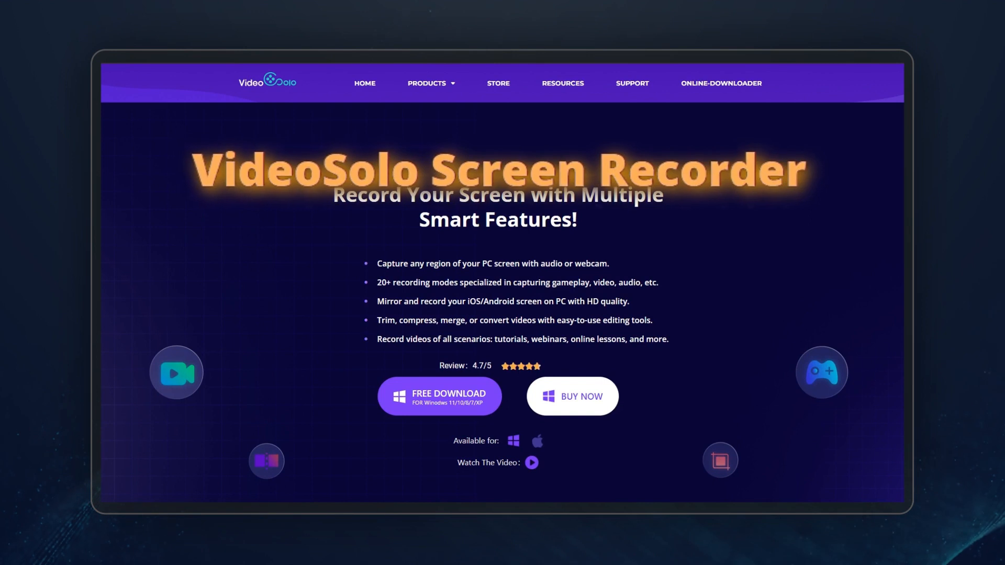
pyautogui.scroll(-3)
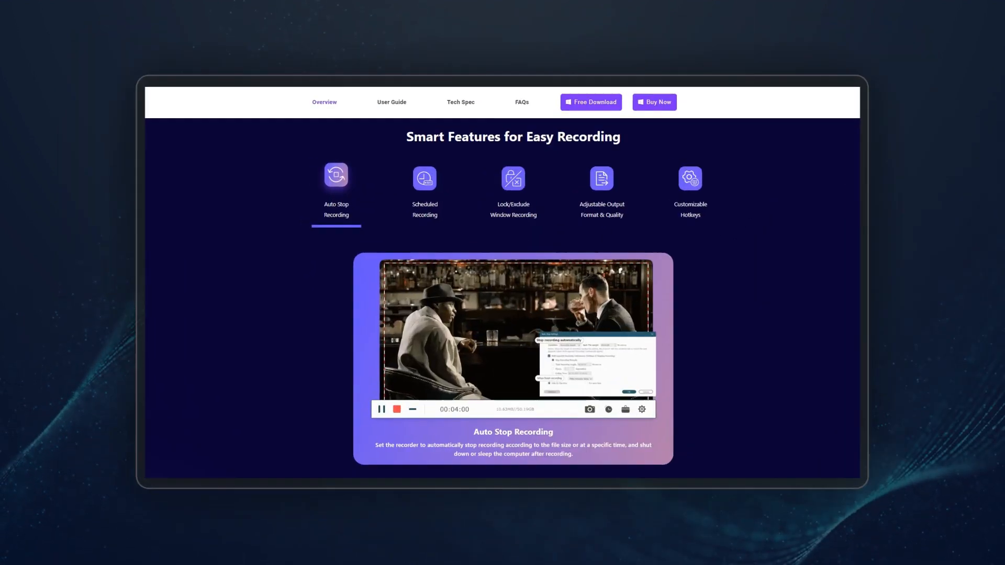
pyautogui.click(424, 178)
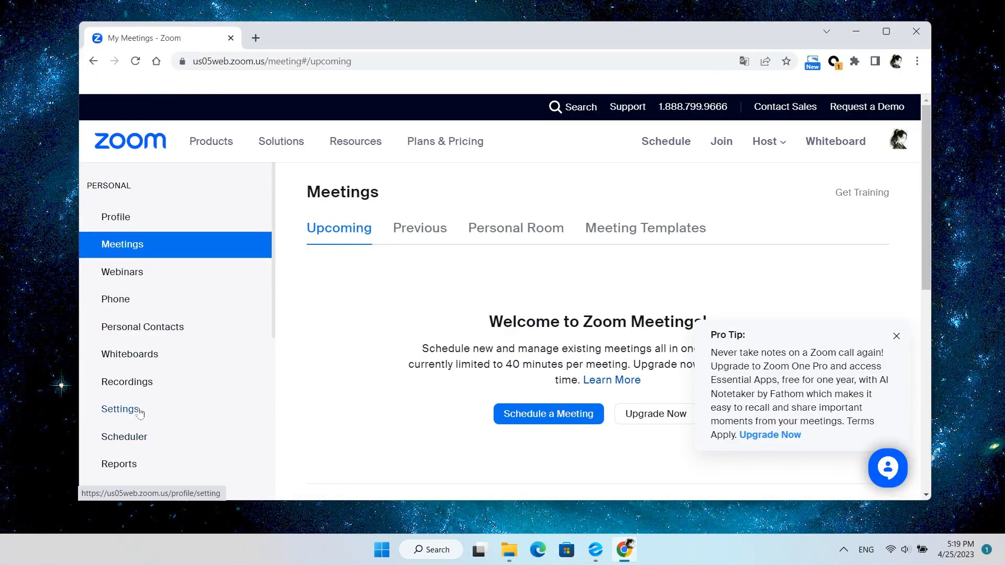
# Enable Breakout room - Meetings under In Meeting (Advanced) and save the setting.
pyautogui.click(120, 409)
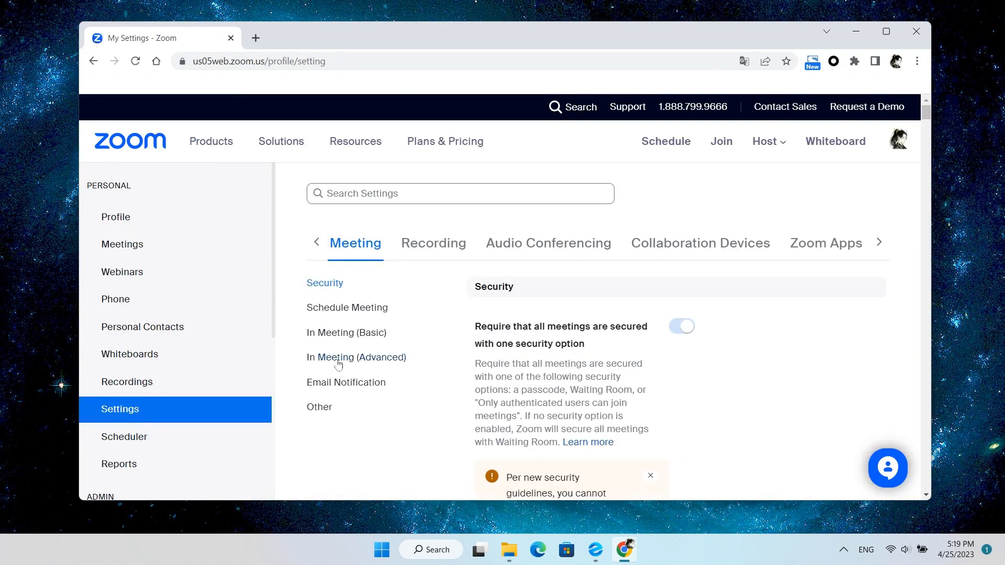
pyautogui.click(356, 357)
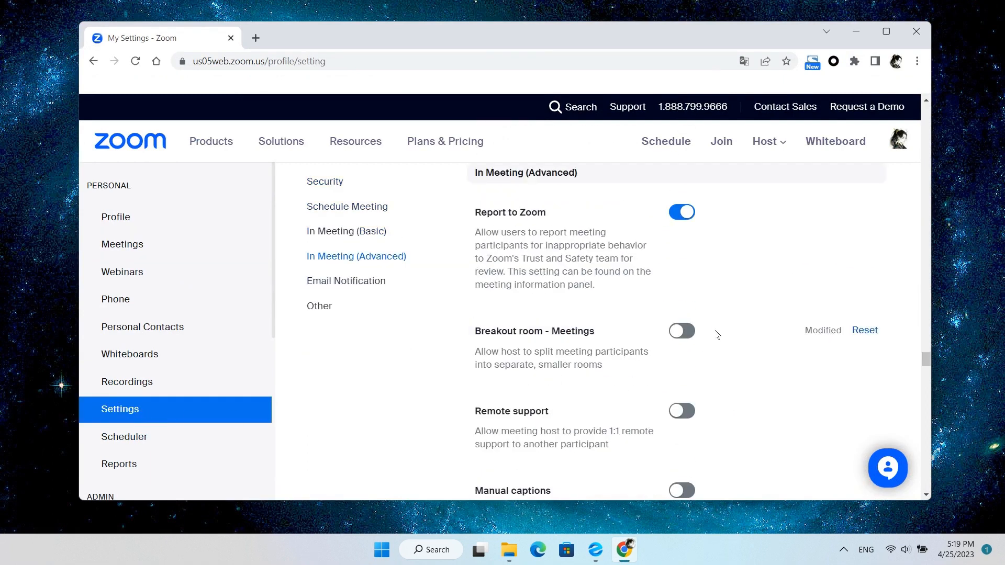
pyautogui.click(682, 332)
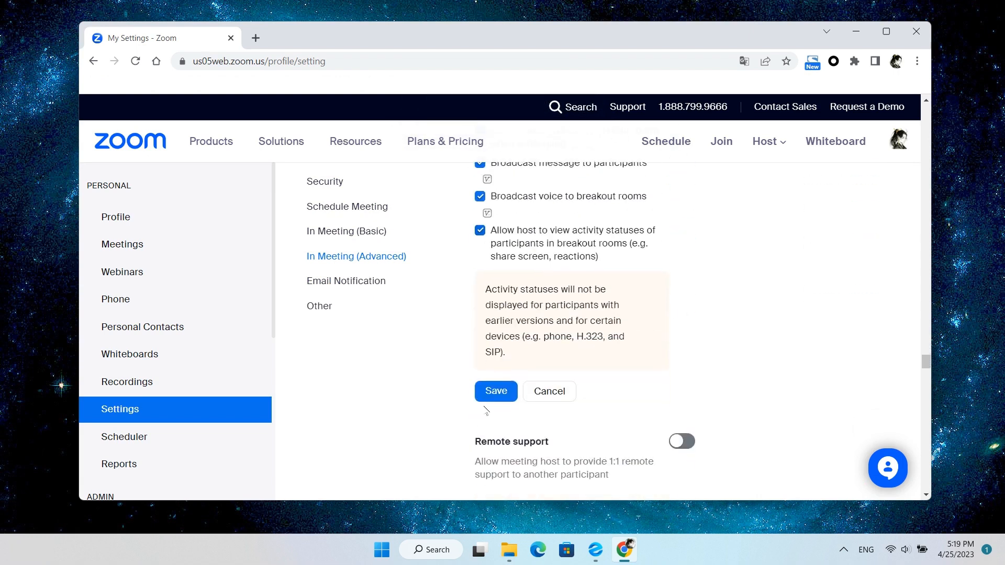
pyautogui.click(495, 392)
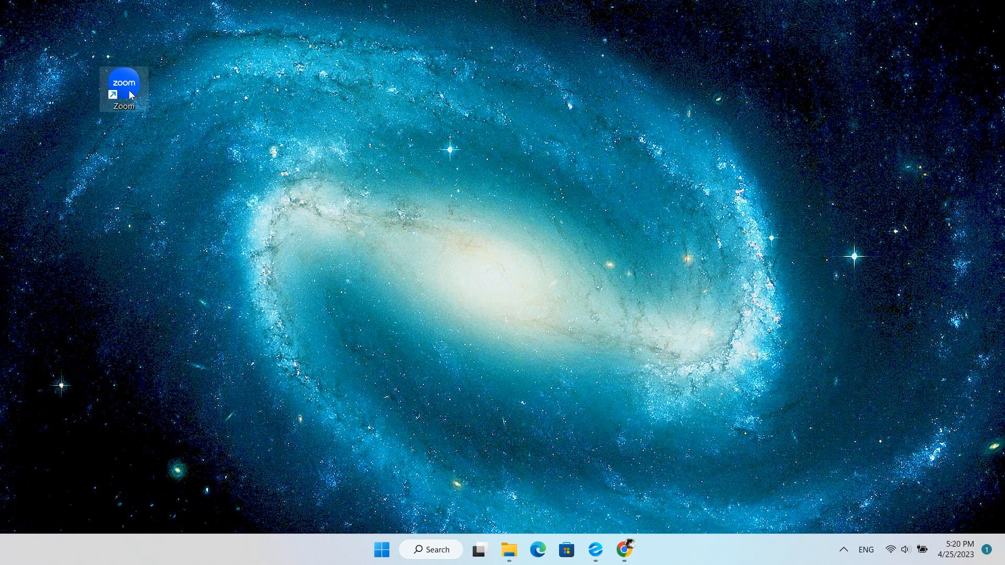
# Launch Zoom and create three breakout rooms in the meeting.
pyautogui.doubleClick(124, 84)
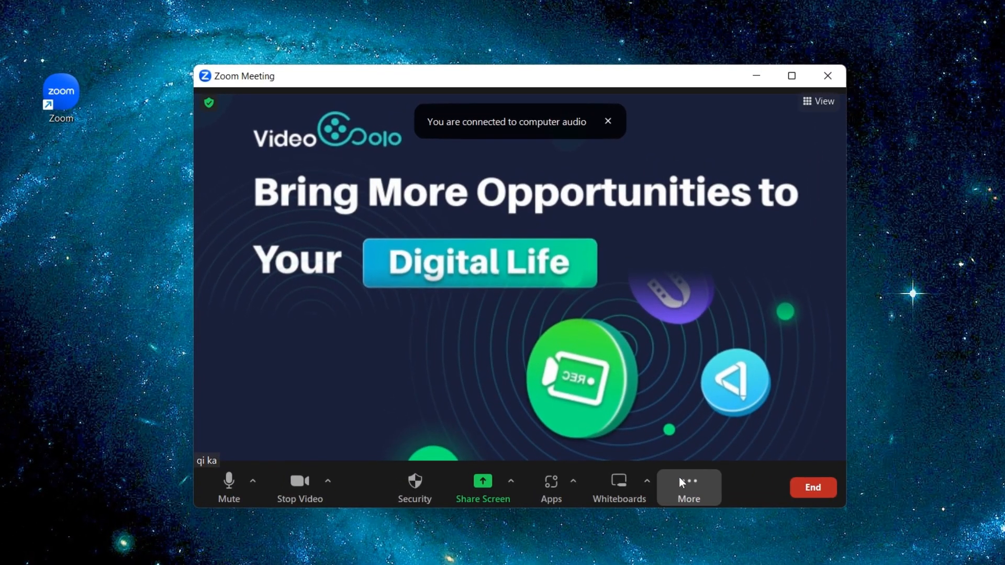
pyautogui.click(689, 487)
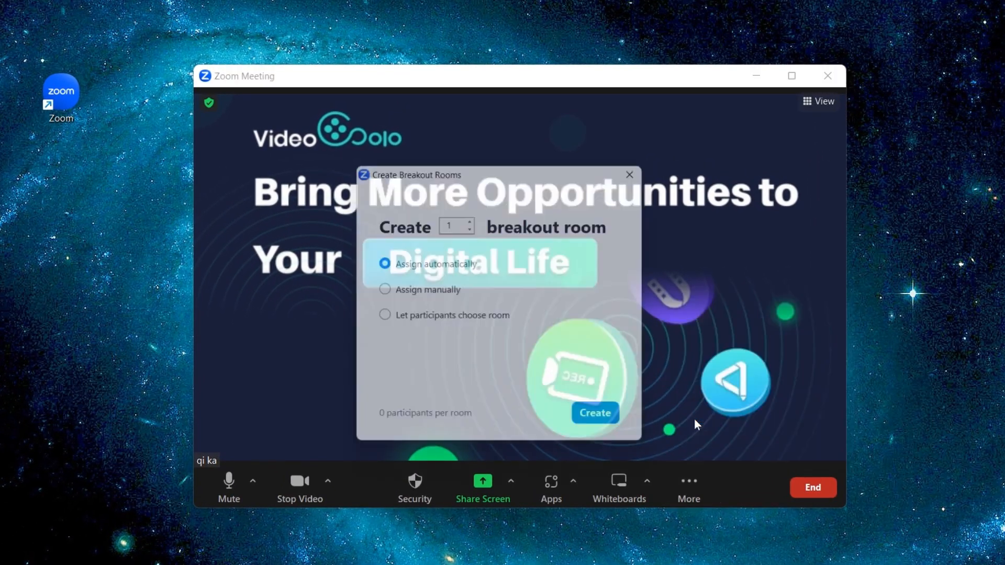
pyautogui.click(470, 221)
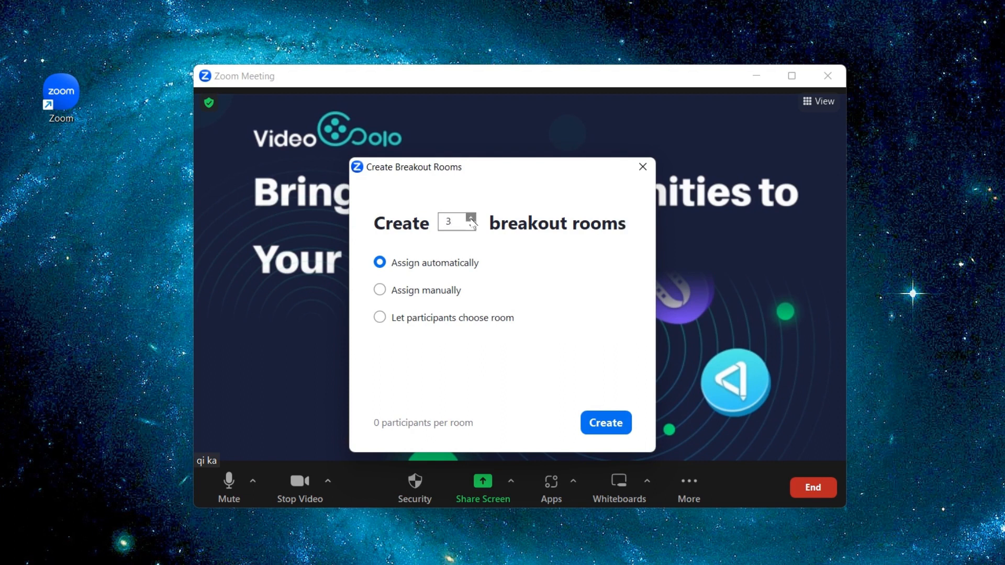
pyautogui.click(604, 422)
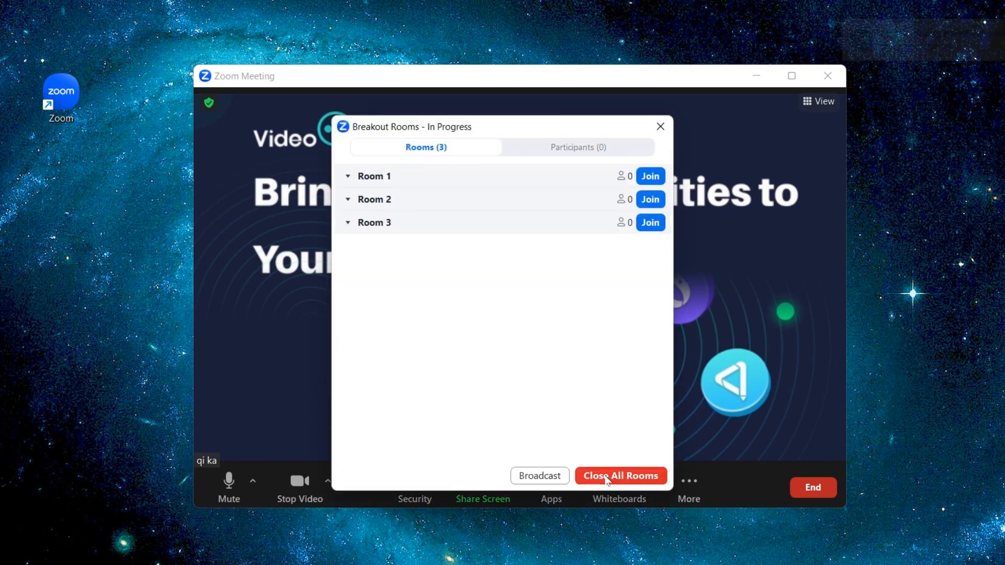
# Join Room 1, leave it for the main session, and reopen the breakout room controls.
pyautogui.click(649, 176)
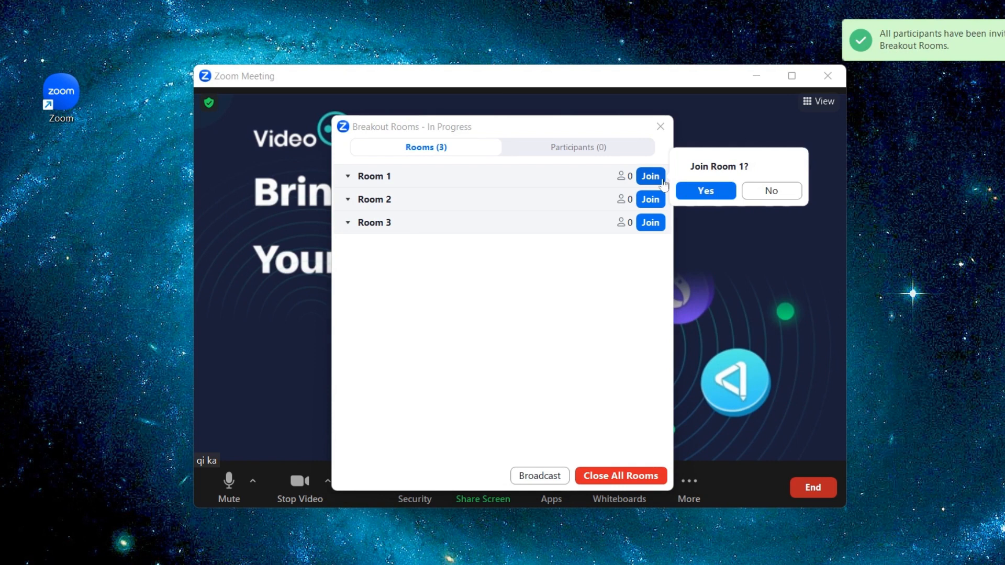
pyautogui.click(704, 190)
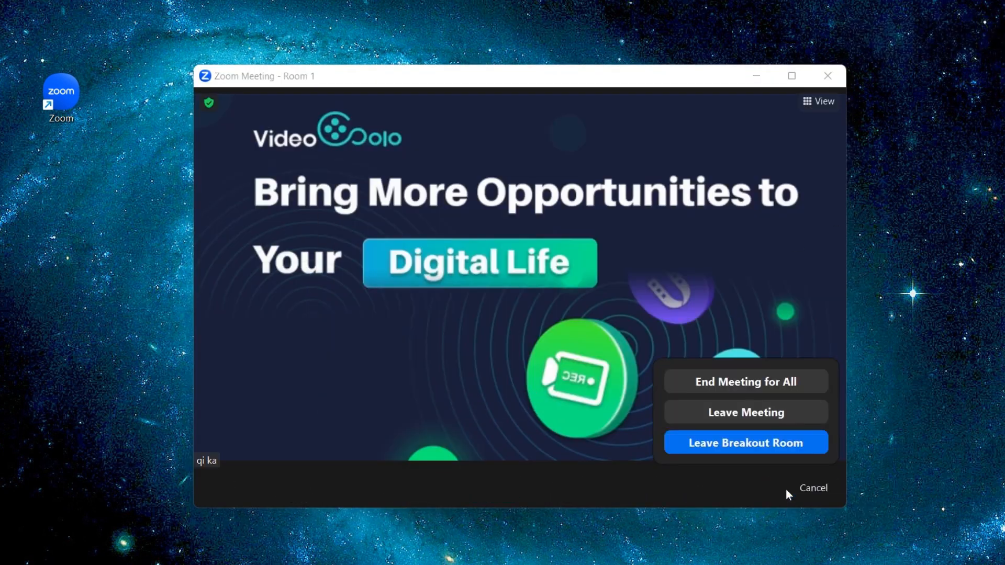
pyautogui.click(744, 442)
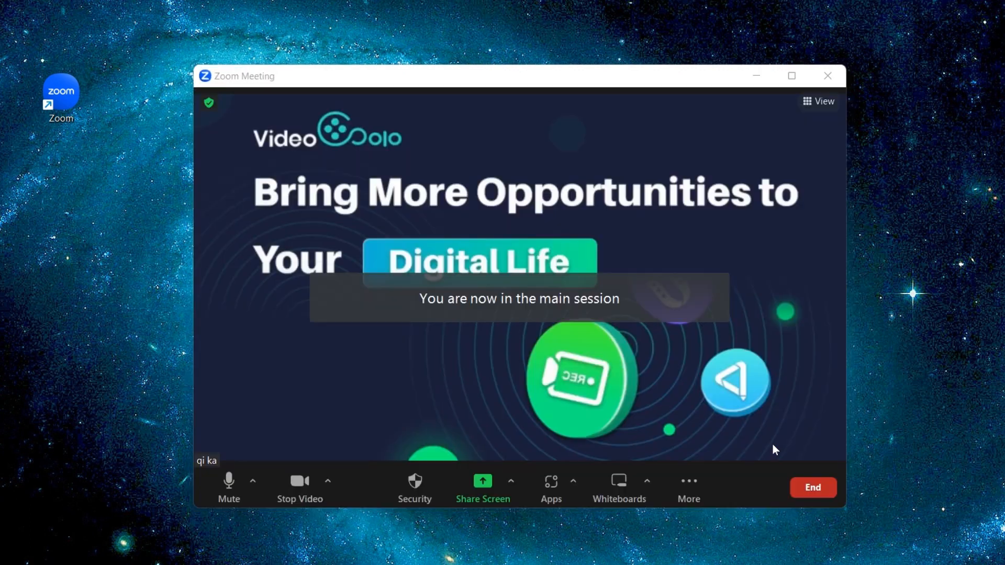
pyautogui.click(688, 486)
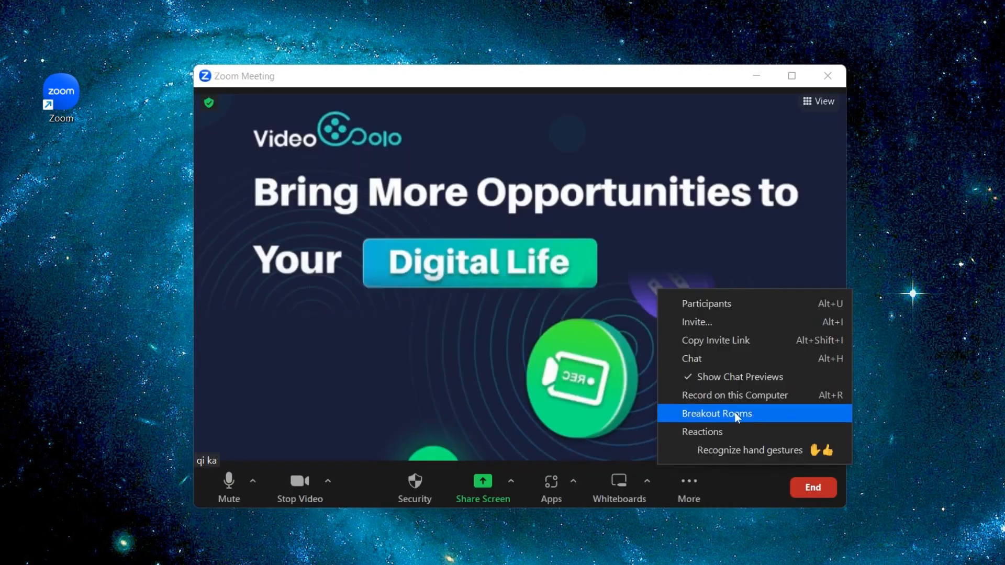
pyautogui.click(716, 413)
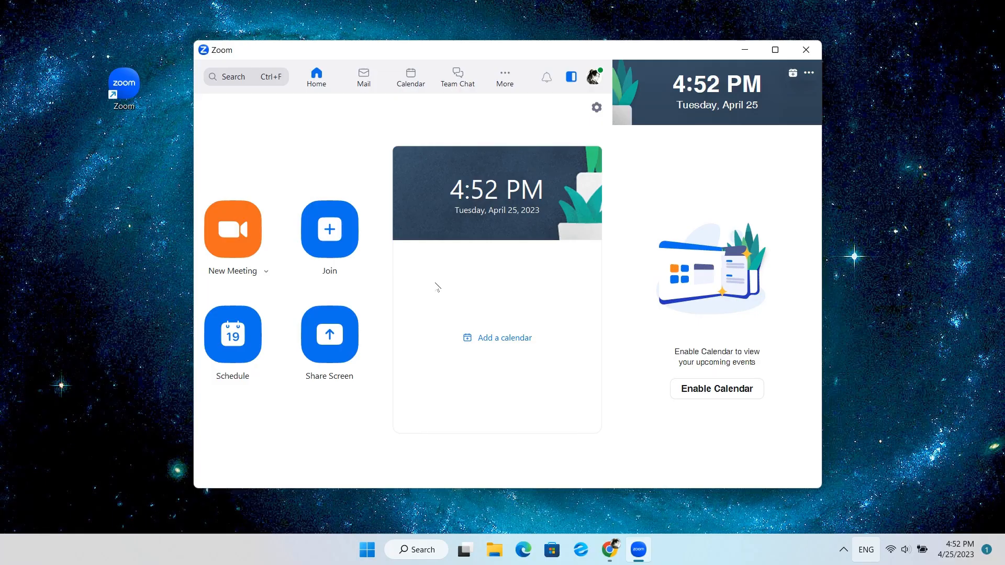
# Under Background & Effects, add the video solo animation mp4 as a virtual background.
pyautogui.click(595, 107)
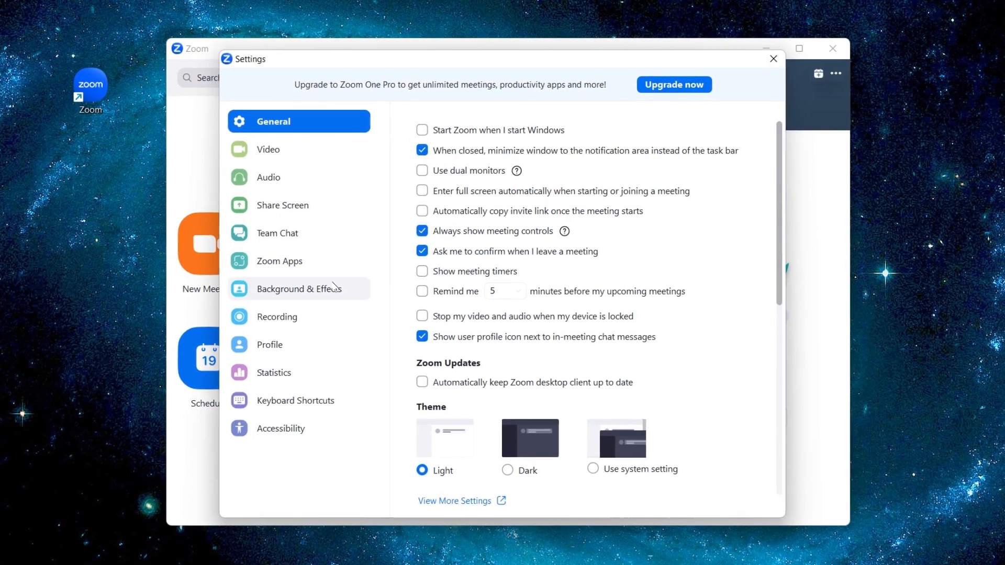
pyautogui.click(299, 289)
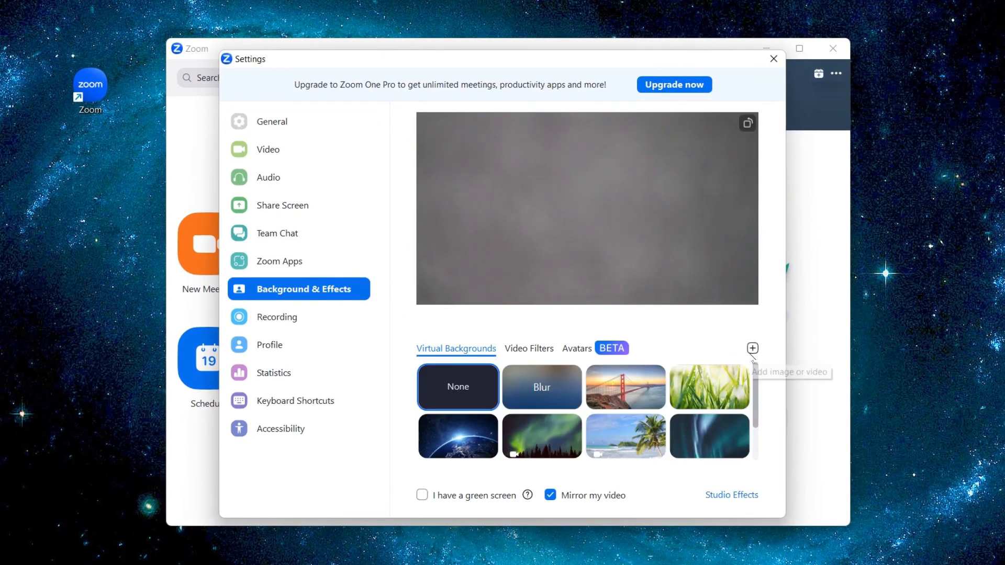
pyautogui.click(752, 347)
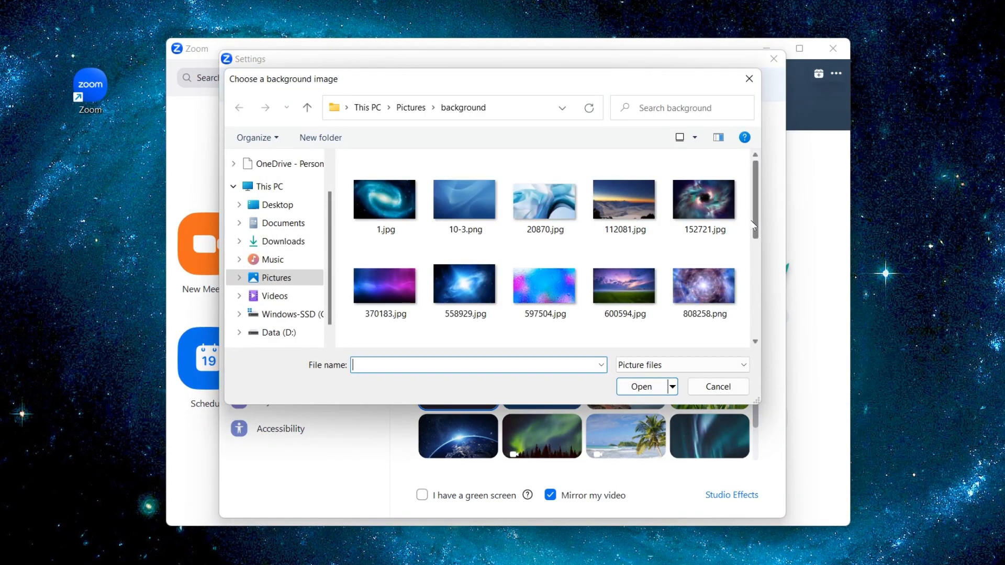
pyautogui.click(716, 386)
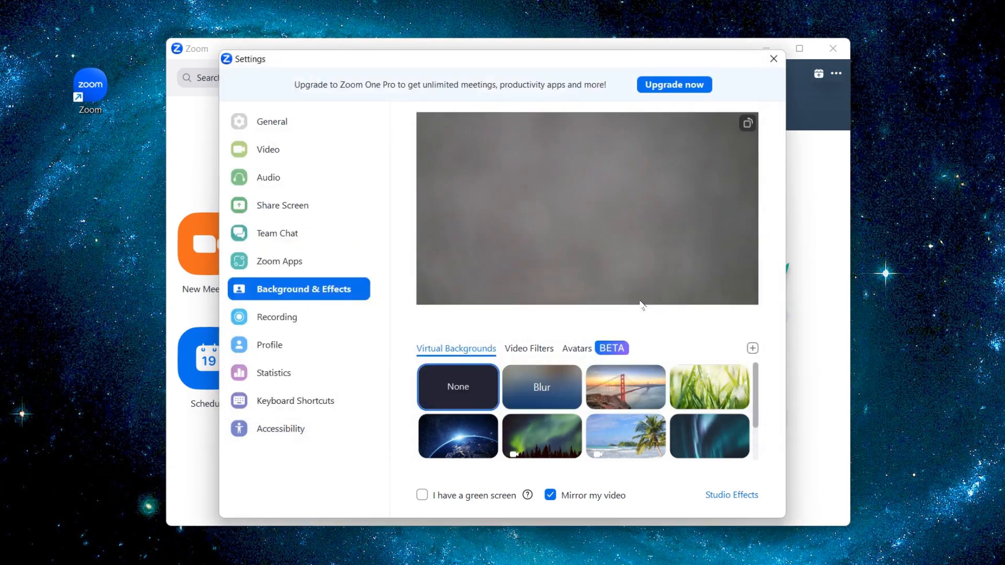
pyautogui.click(752, 348)
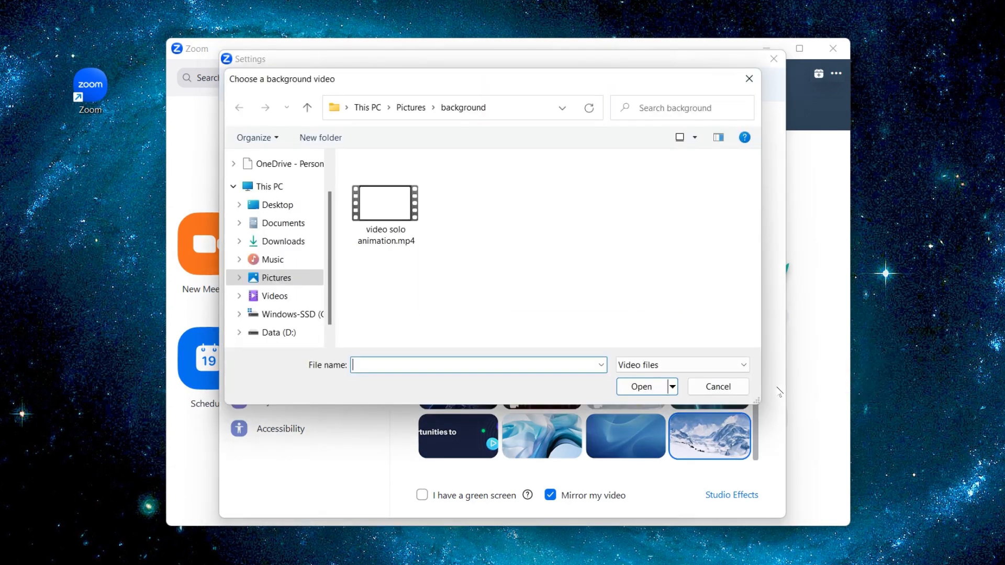
pyautogui.click(716, 387)
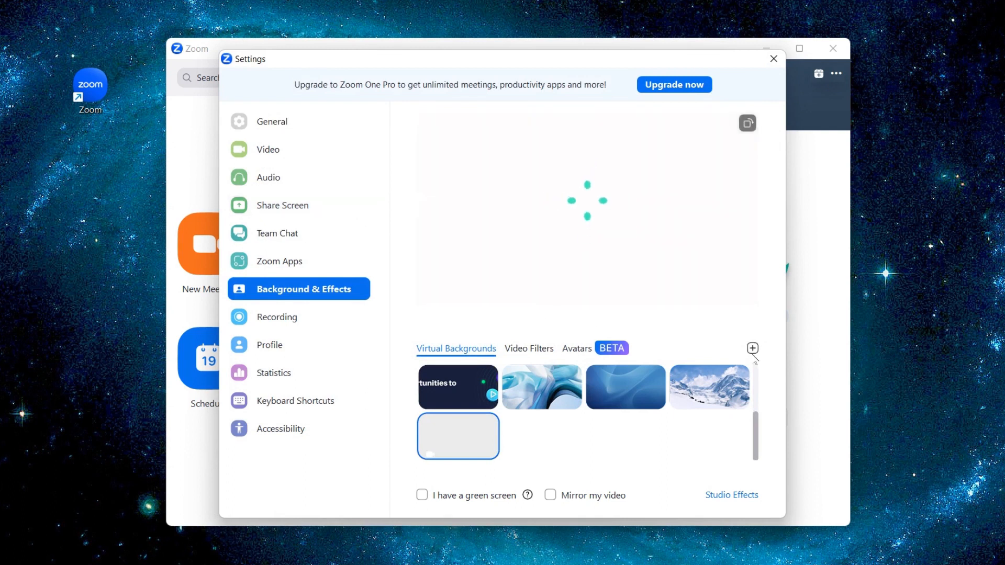
pyautogui.click(752, 347)
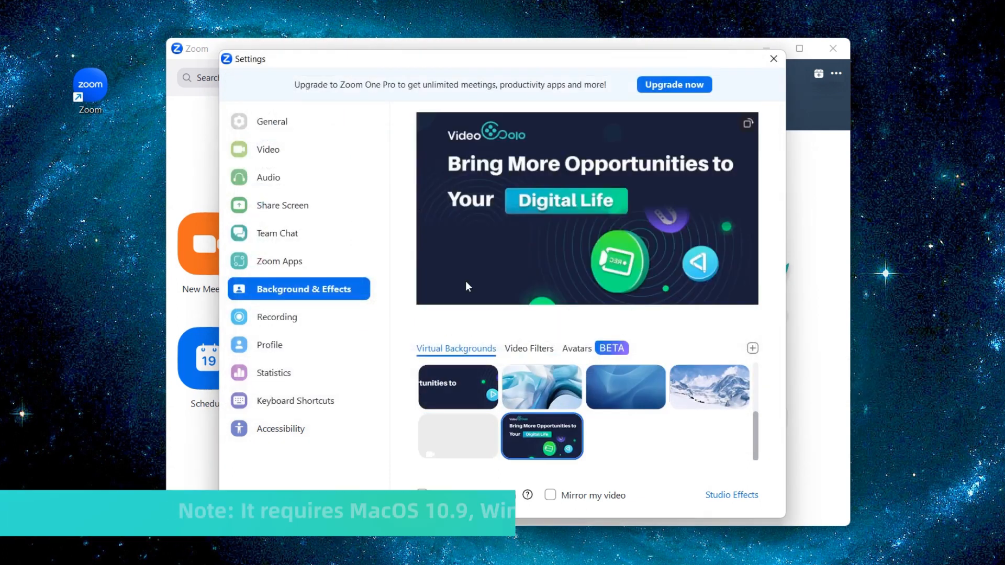
pyautogui.moveTo(751, 347)
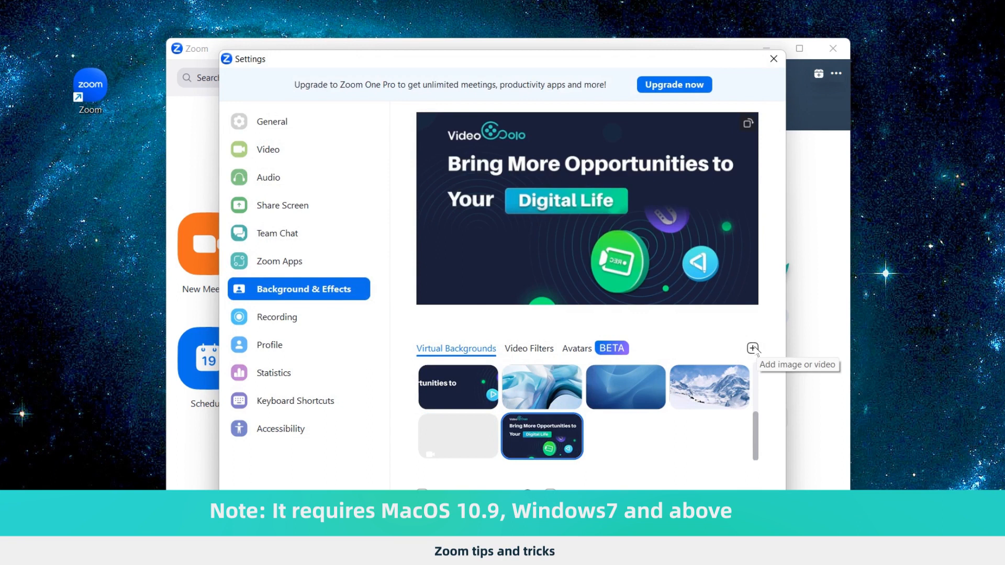
# Add the swirling galaxy picture 152721.jpg as an image background and close Settings.
pyautogui.click(752, 347)
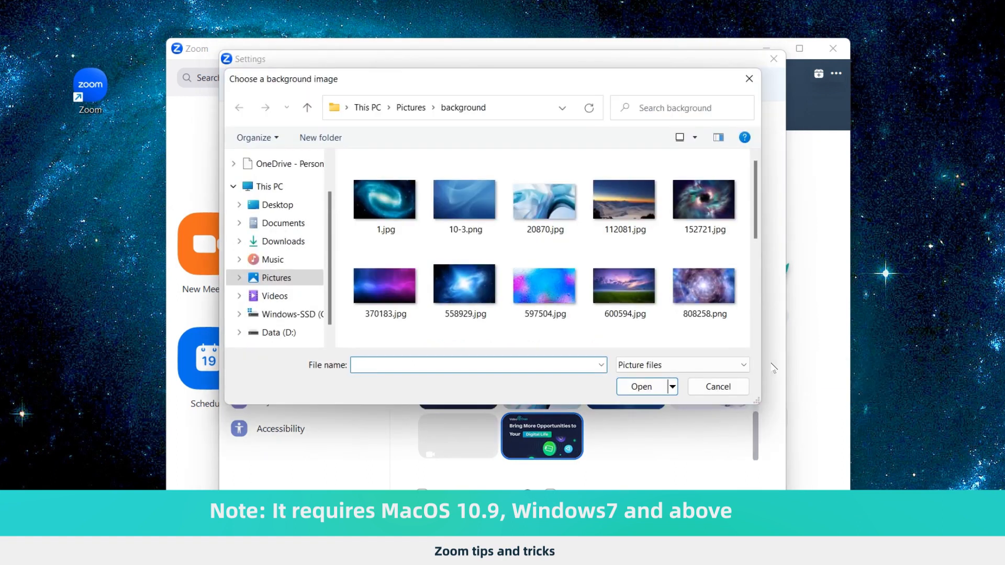
pyautogui.click(640, 387)
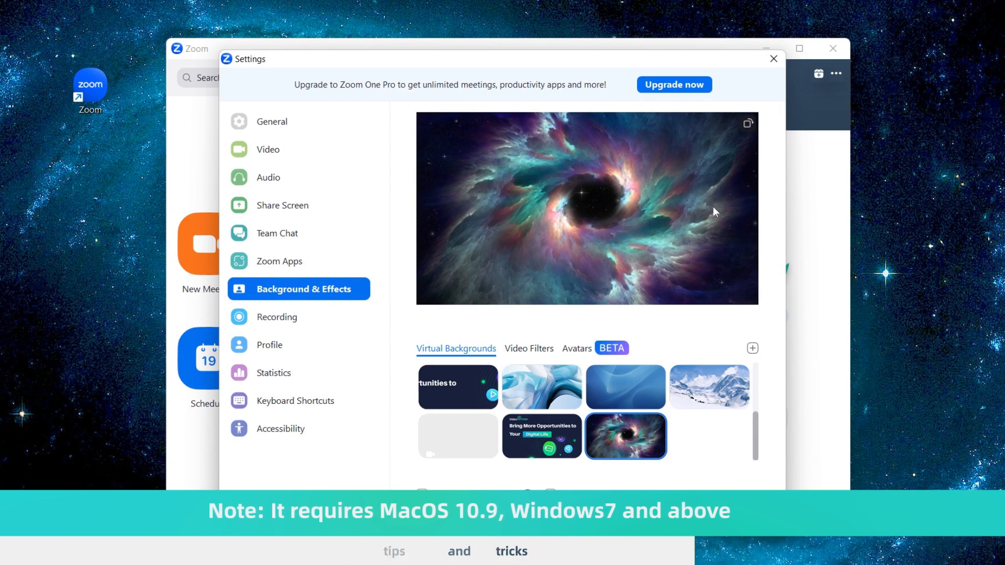
pyautogui.click(772, 59)
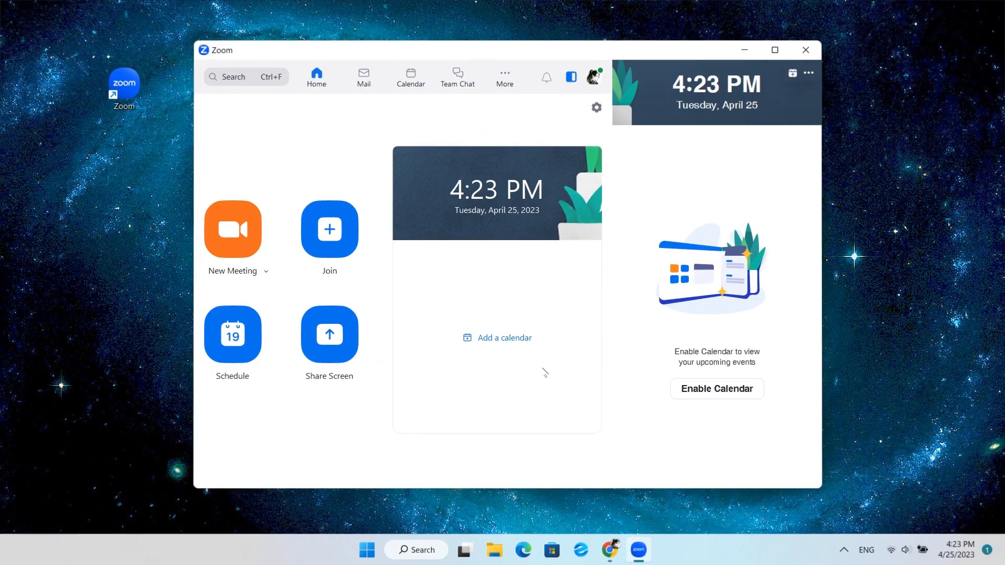
# Find Start/Stop Video (Alt+V) in Keyboard Shortcuts, then stop the meeting video with Alt+V.
pyautogui.click(595, 106)
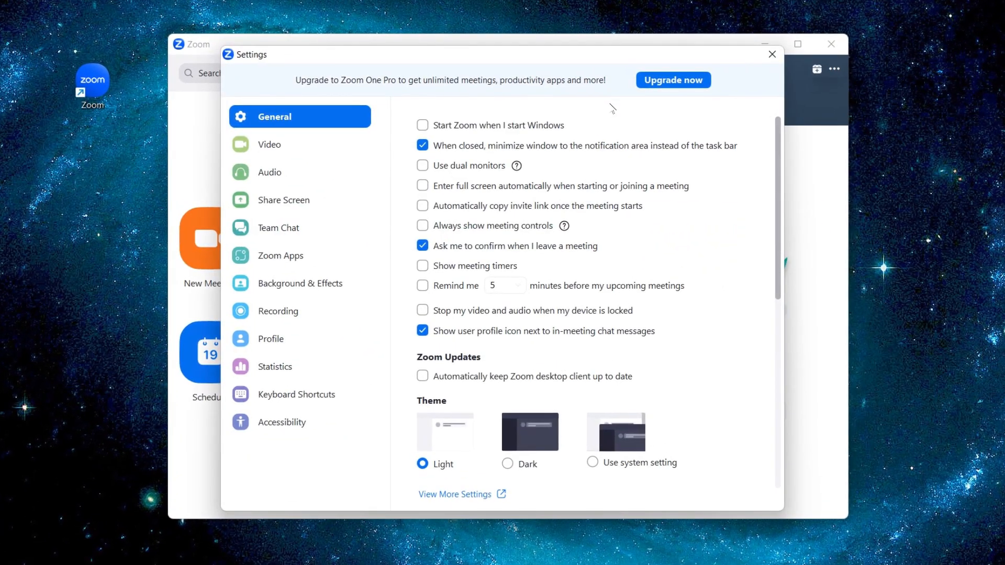
pyautogui.click(296, 395)
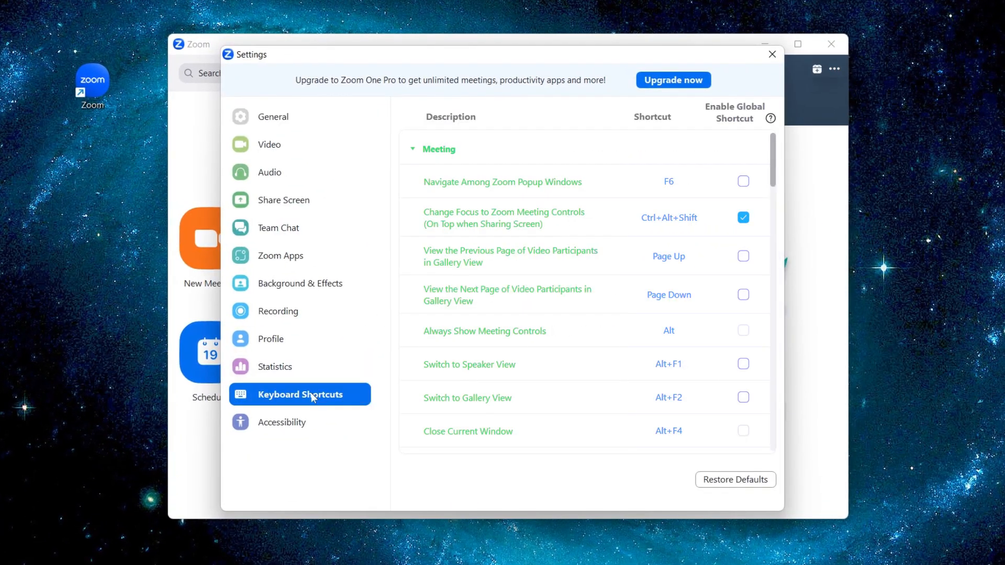
pyautogui.scroll(-3)
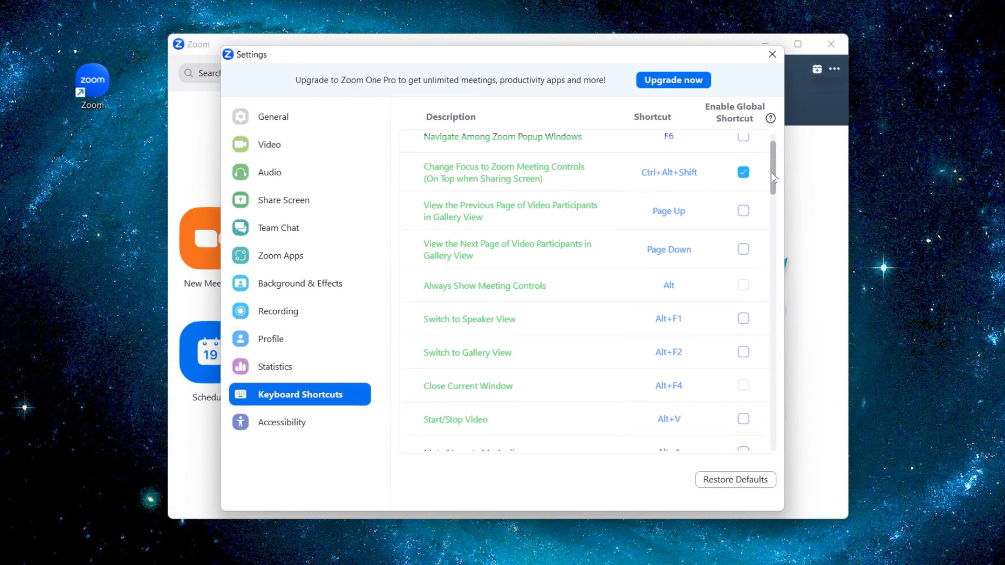
pyautogui.scroll(-3)
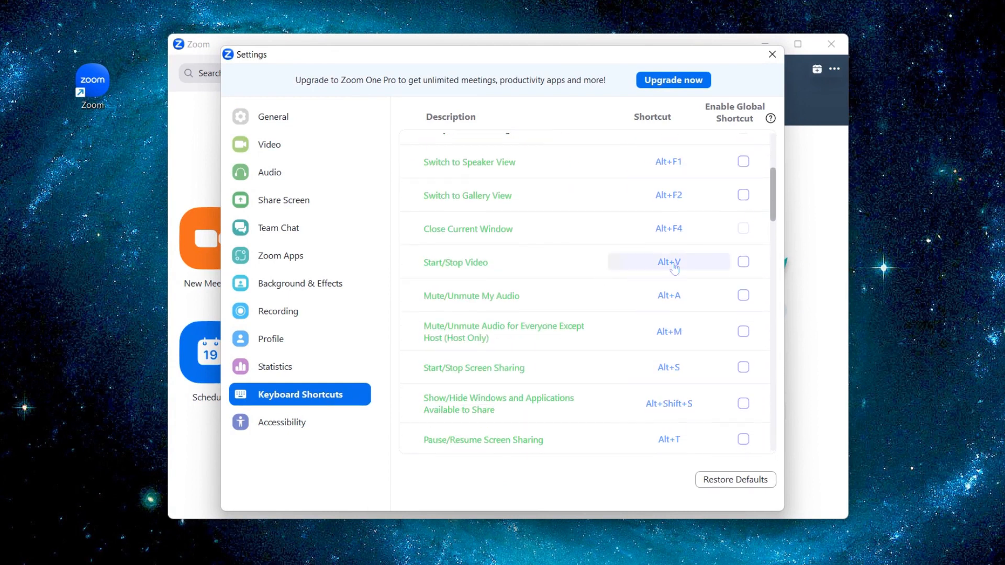
pyautogui.click(743, 262)
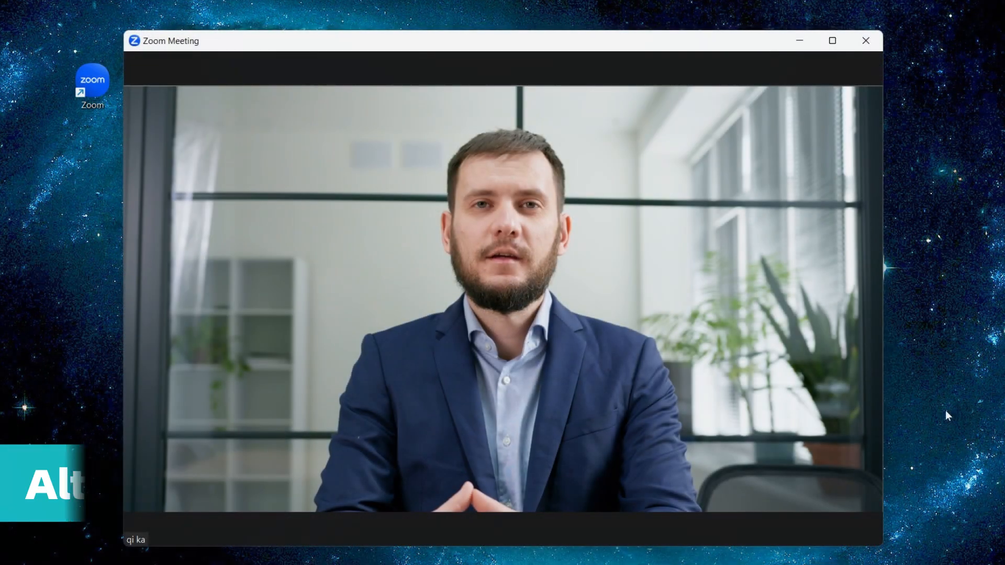
pyautogui.press('alt+v')
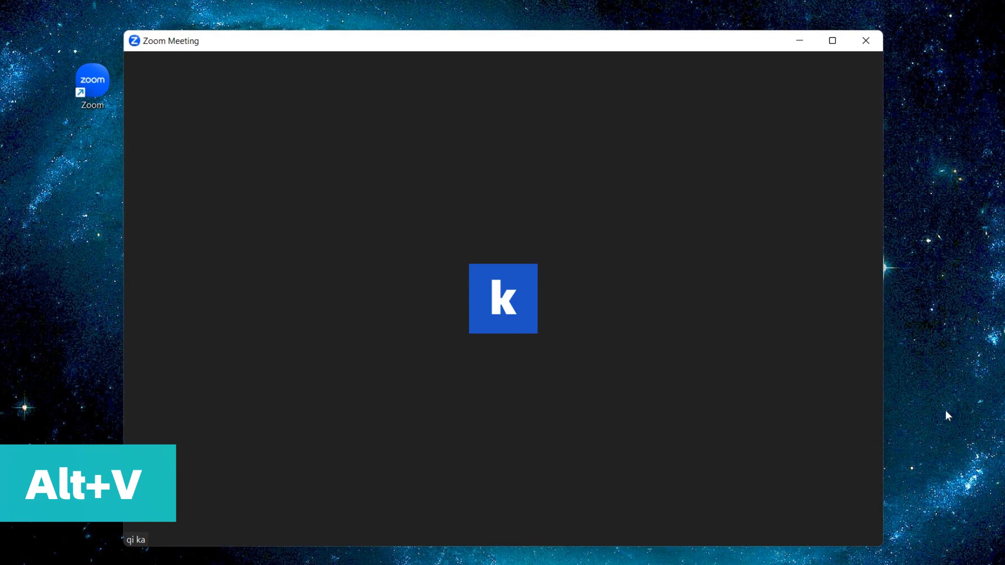